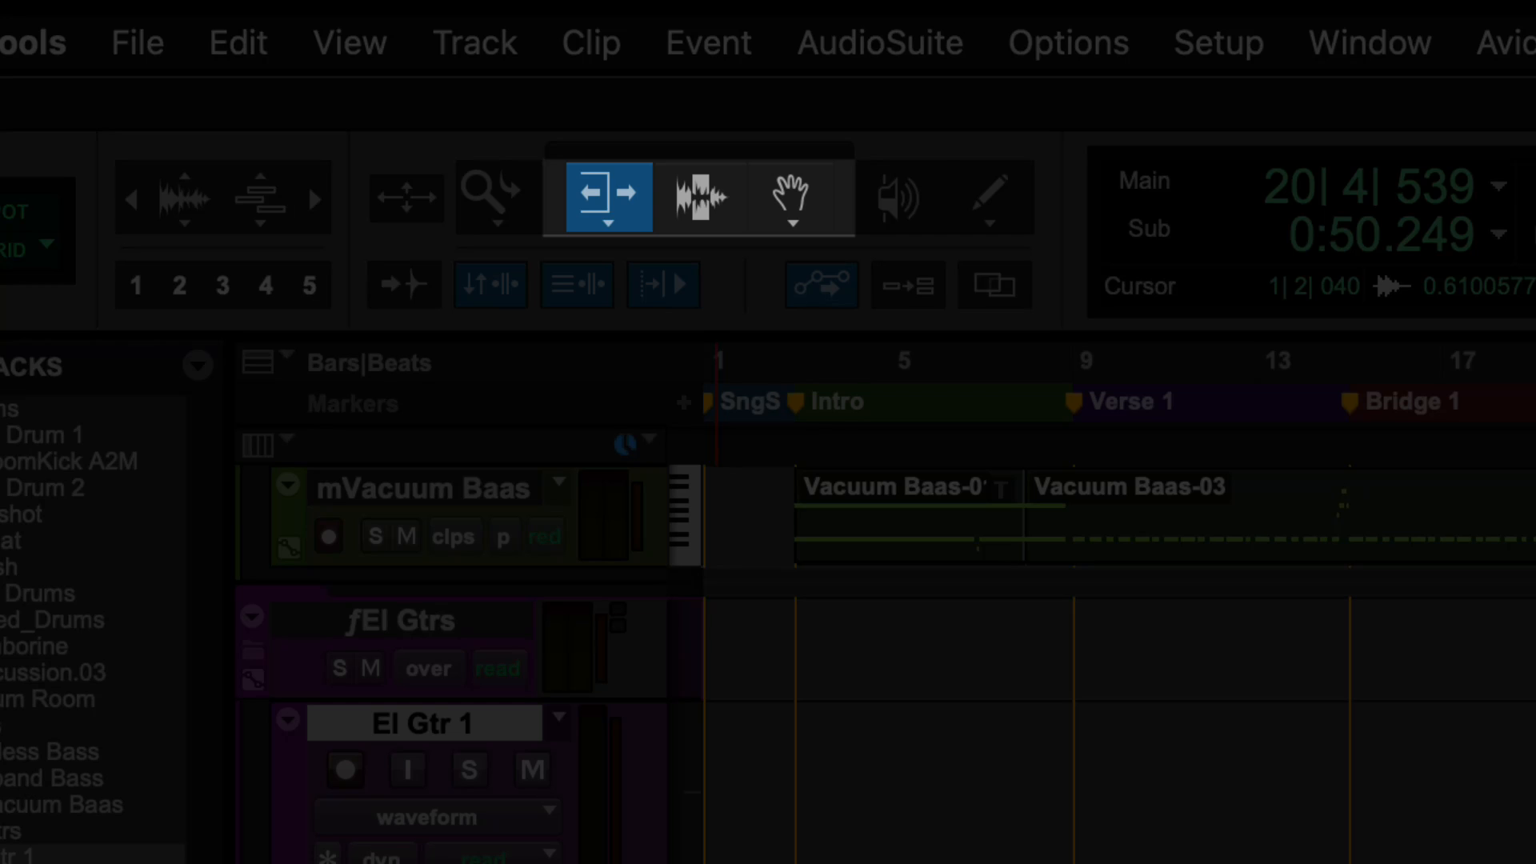
- Cycle between the Grabber and Selector tools repeatedly, finishing with the Grabber active
left_click(789, 197)
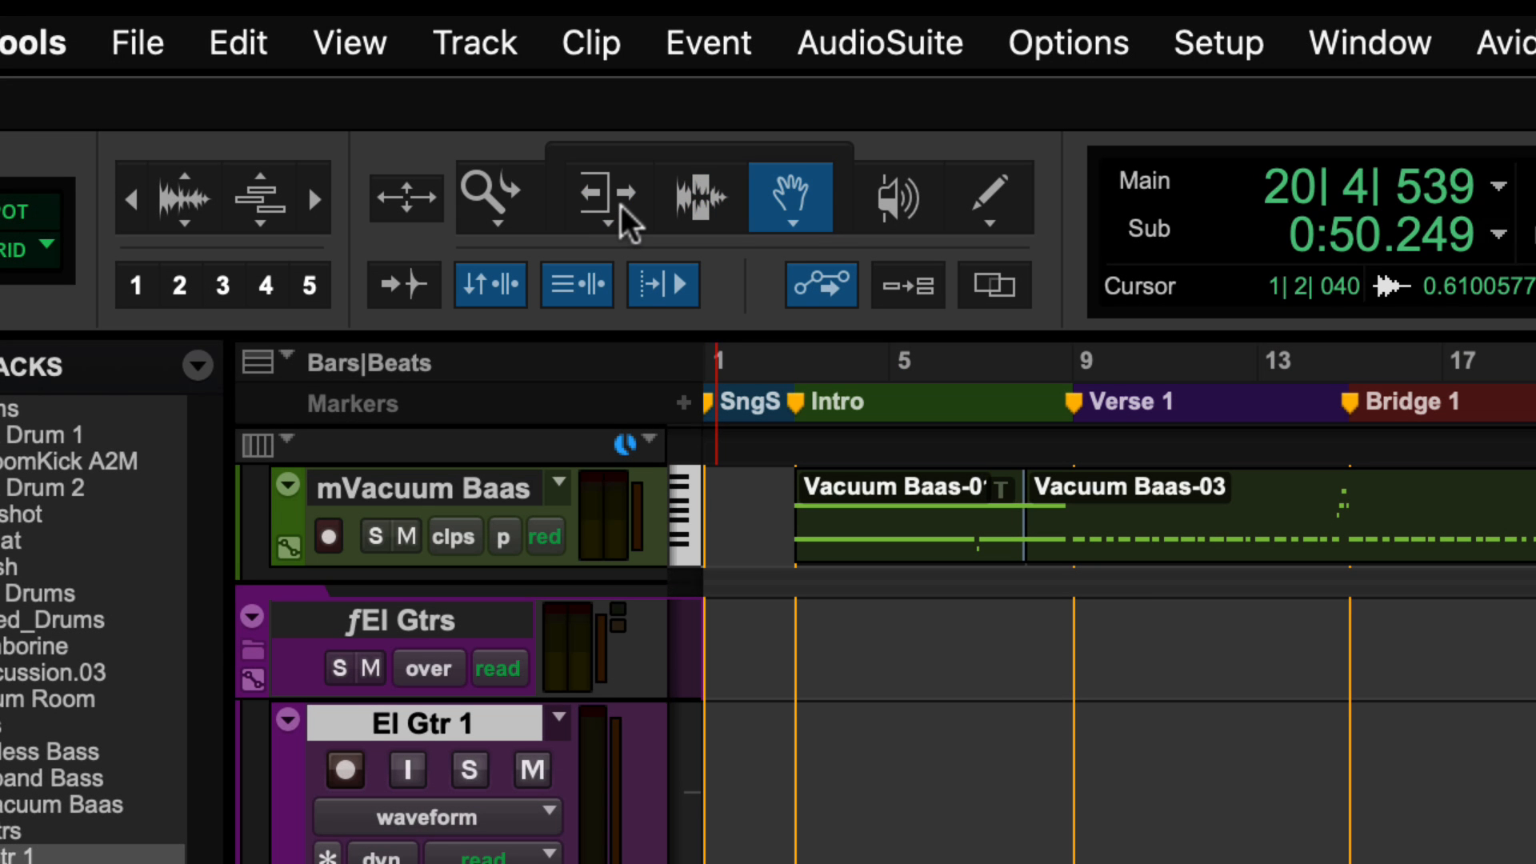
left_click(697, 196)
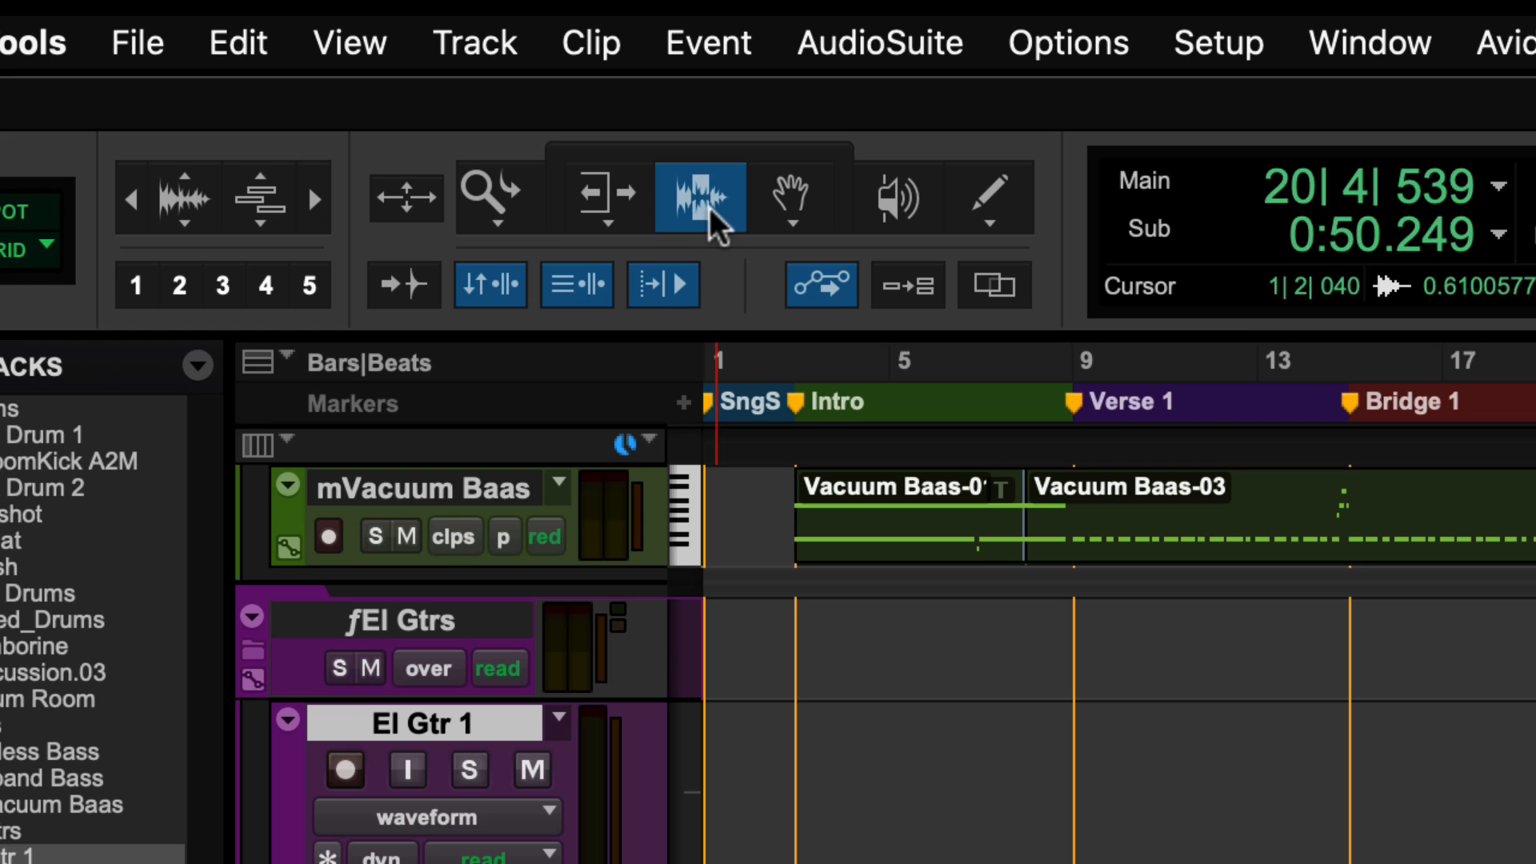
left_click(790, 197)
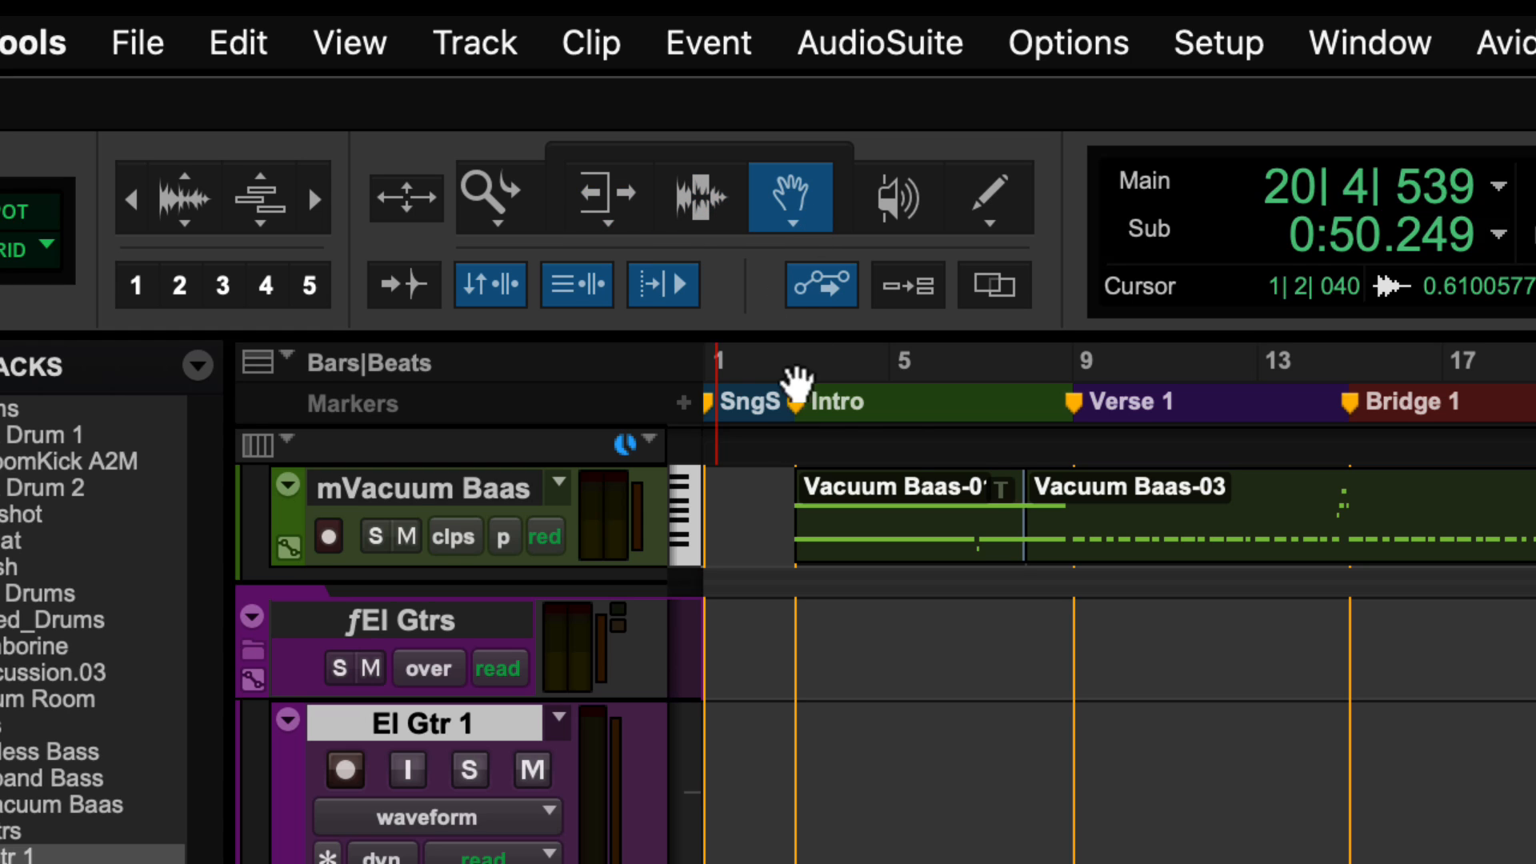
left_click(699, 197)
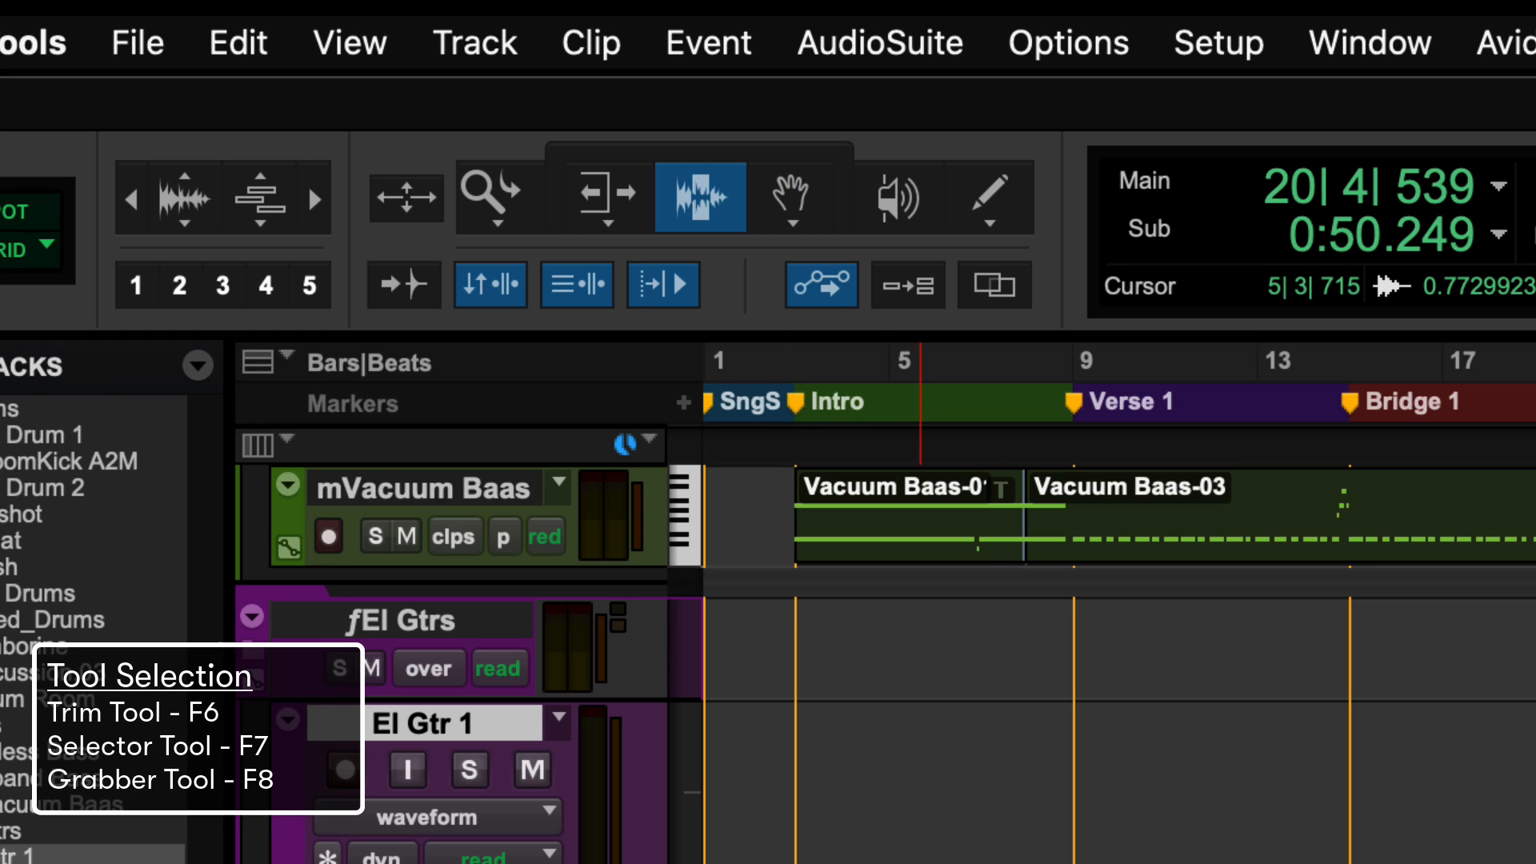
left_click(789, 197)
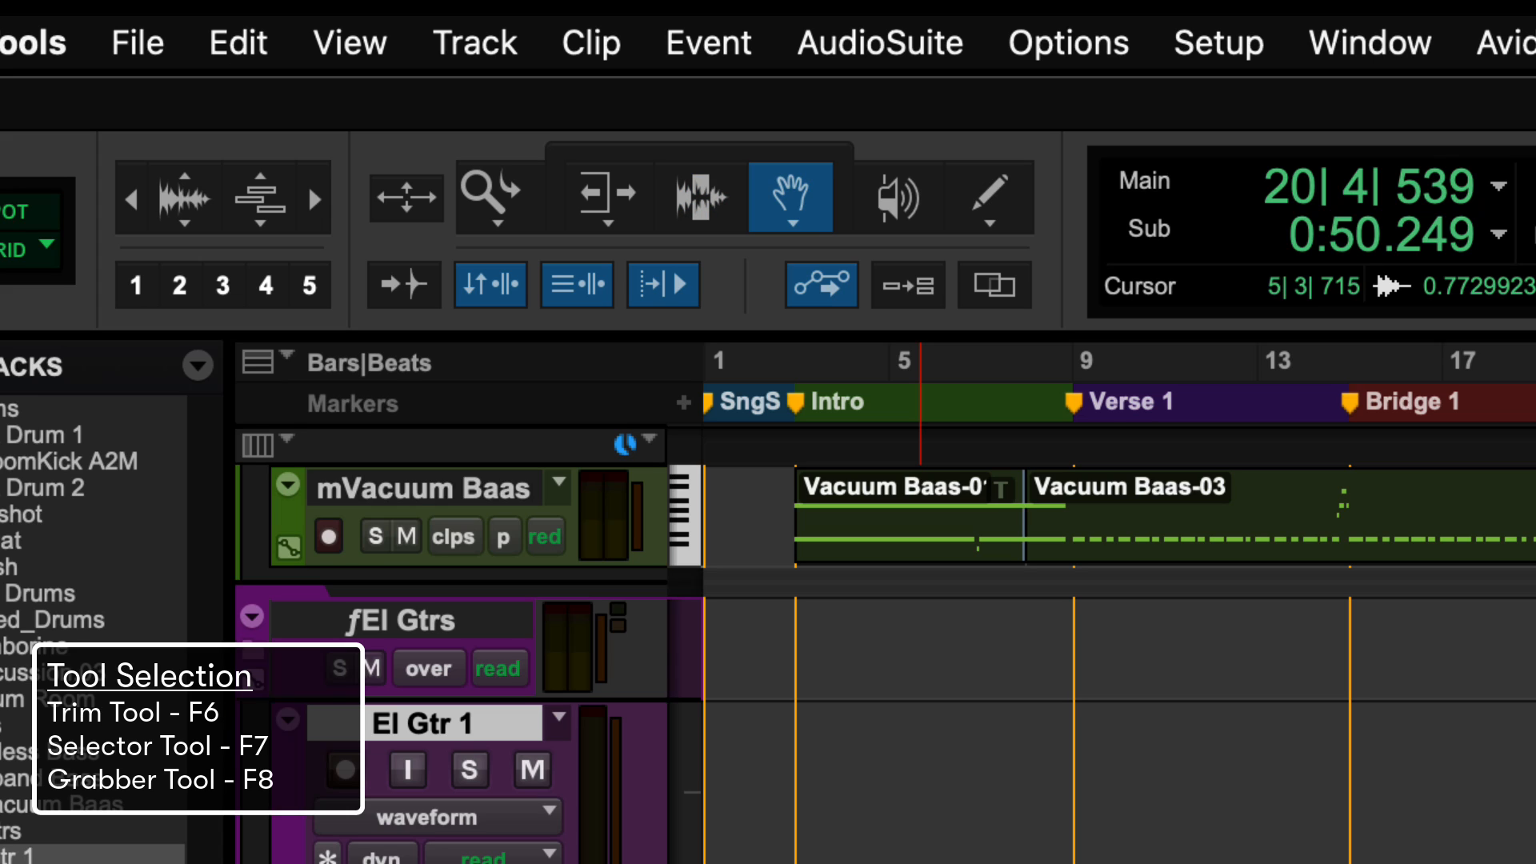
left_click(562, 178)
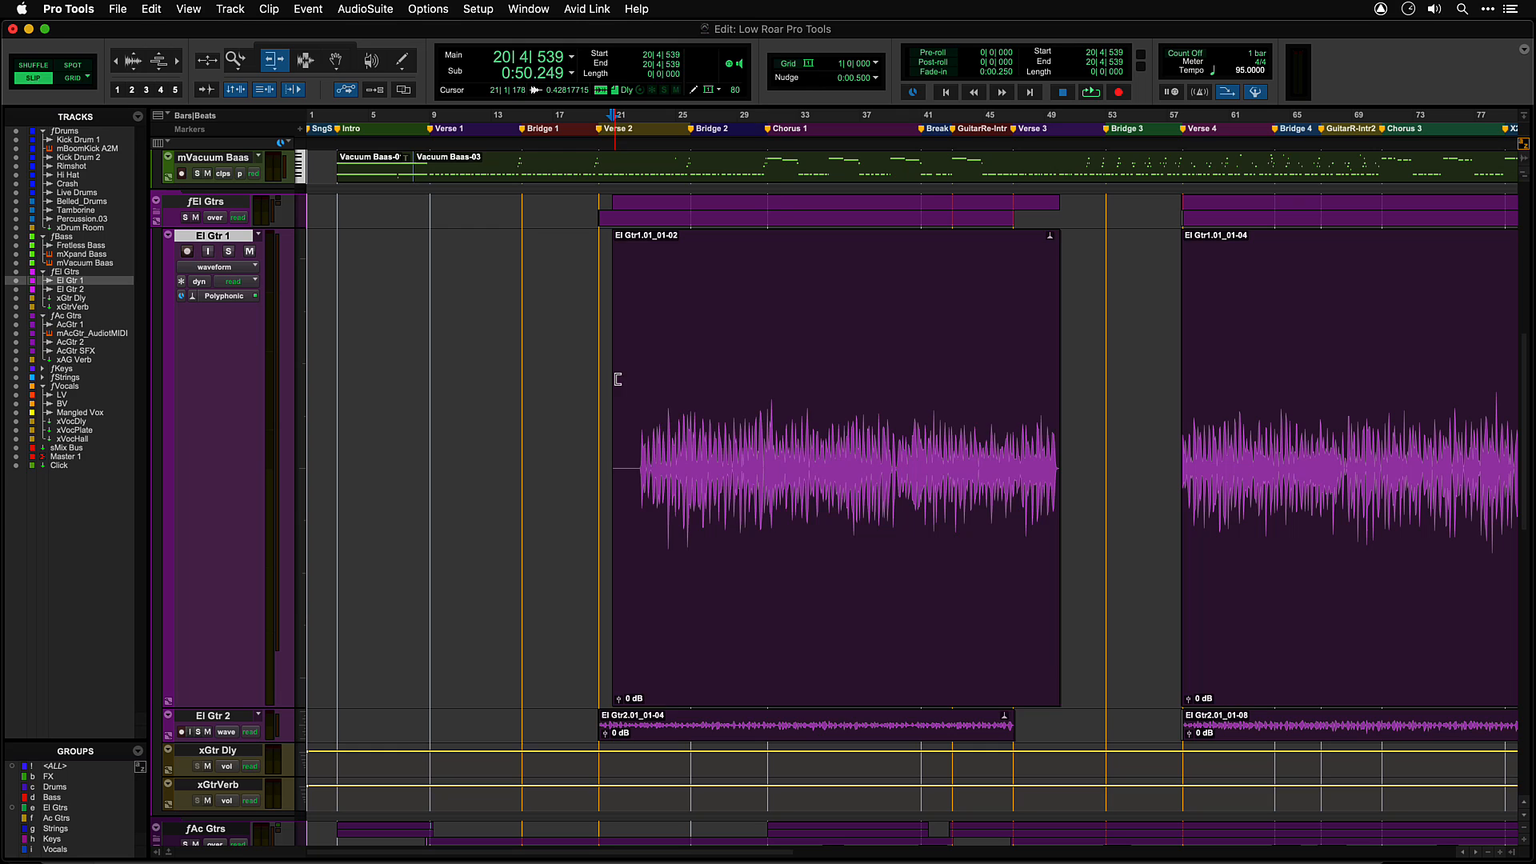
- Extend the El Gtr 1 clip's start earlier, select bars 26–34 and start playback
left_click(844, 461)
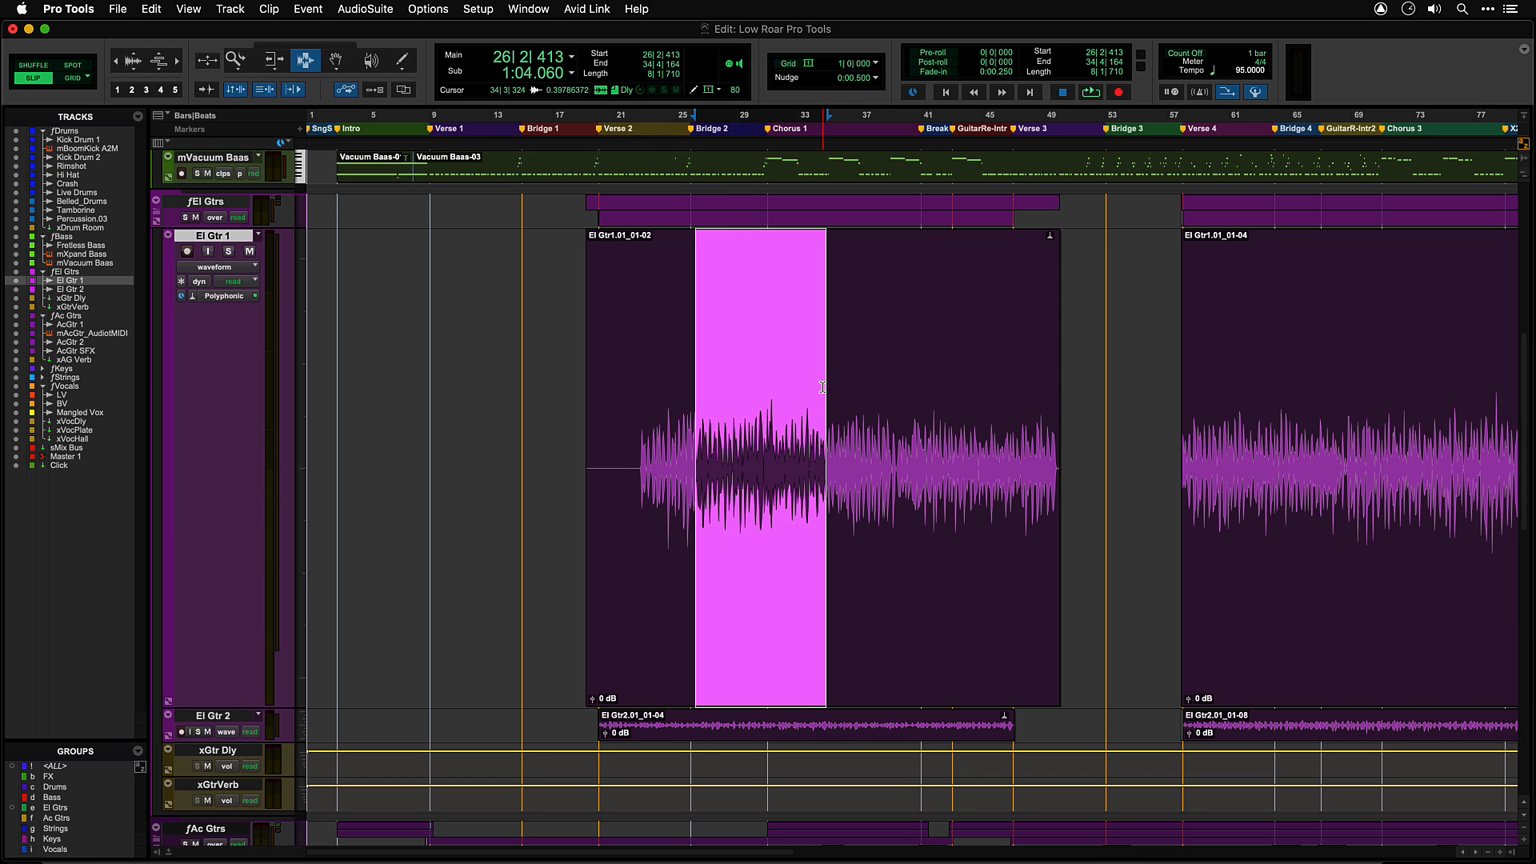
left_click(1089, 91)
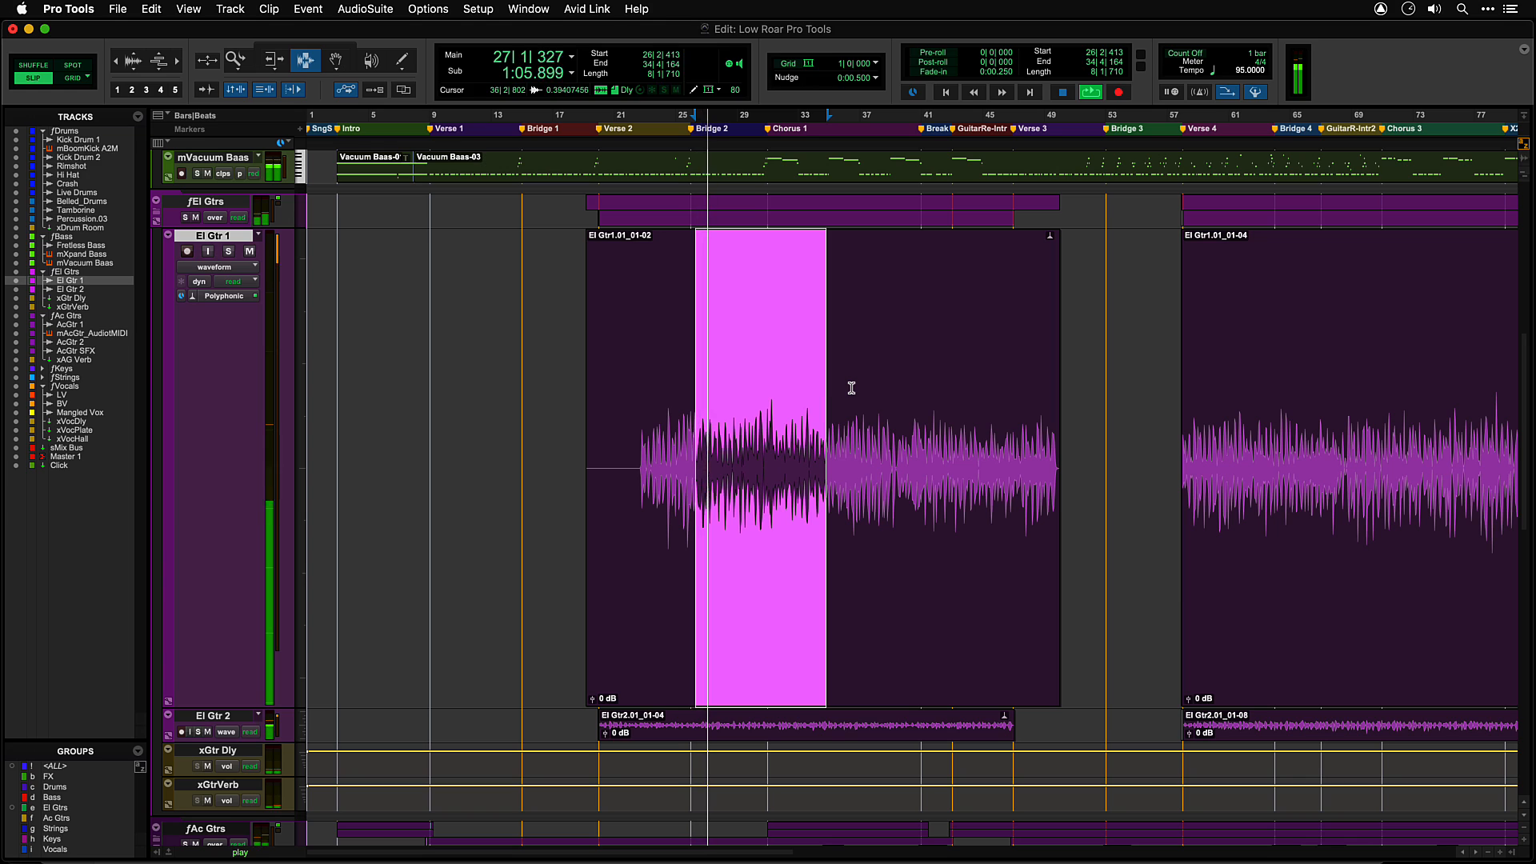